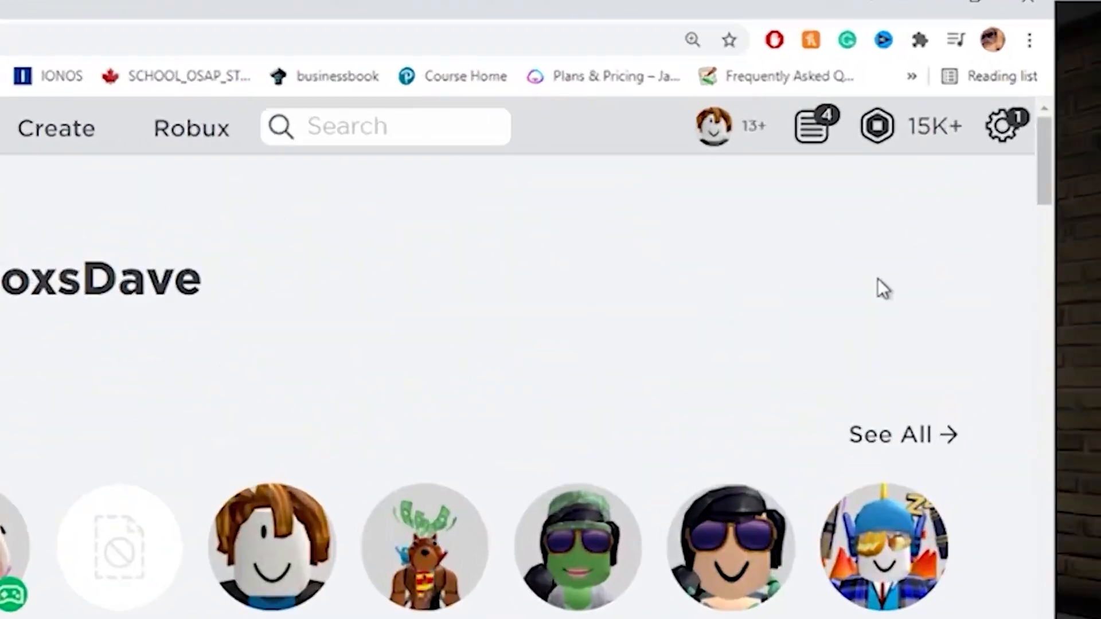
Search the chat friends list for 'robux_f'.
left_click(908, 126)
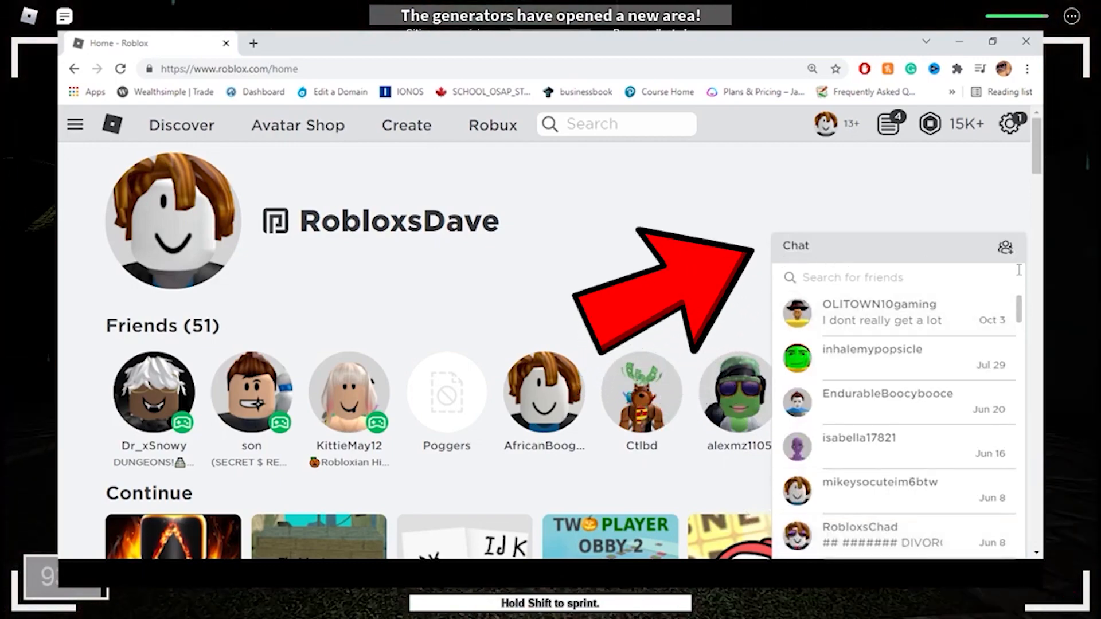
left_click(897, 278)
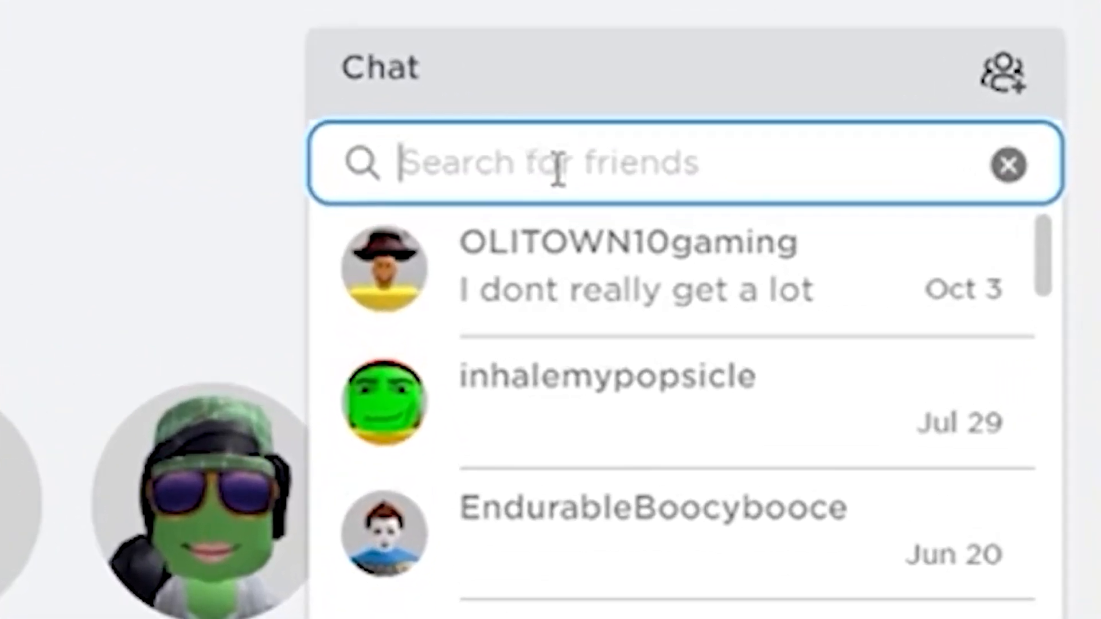
type("robux_free")
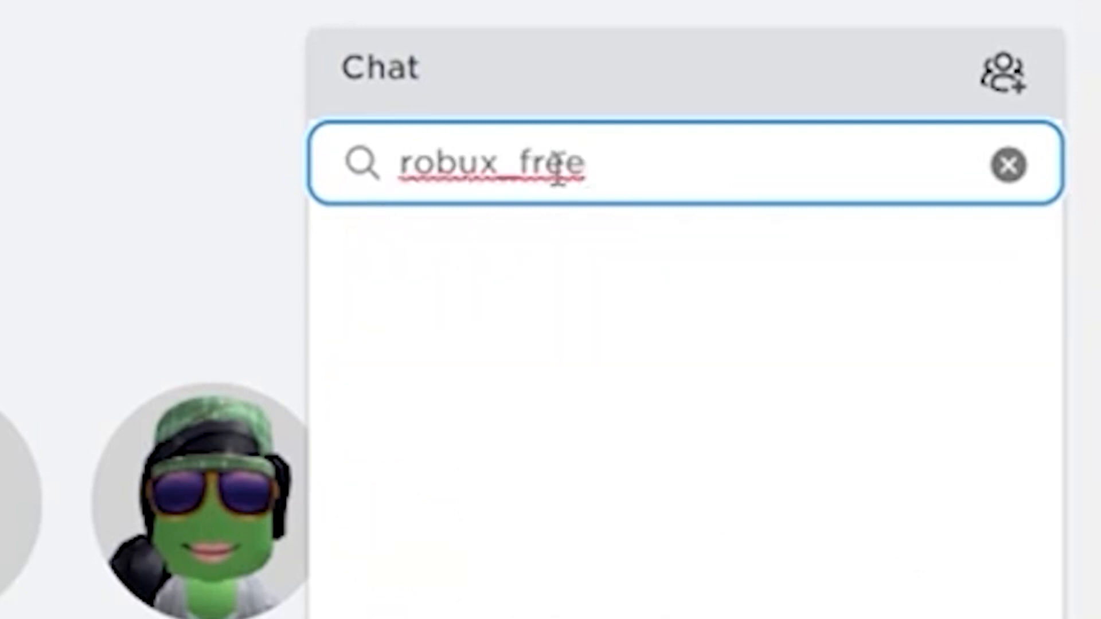
key("enter")
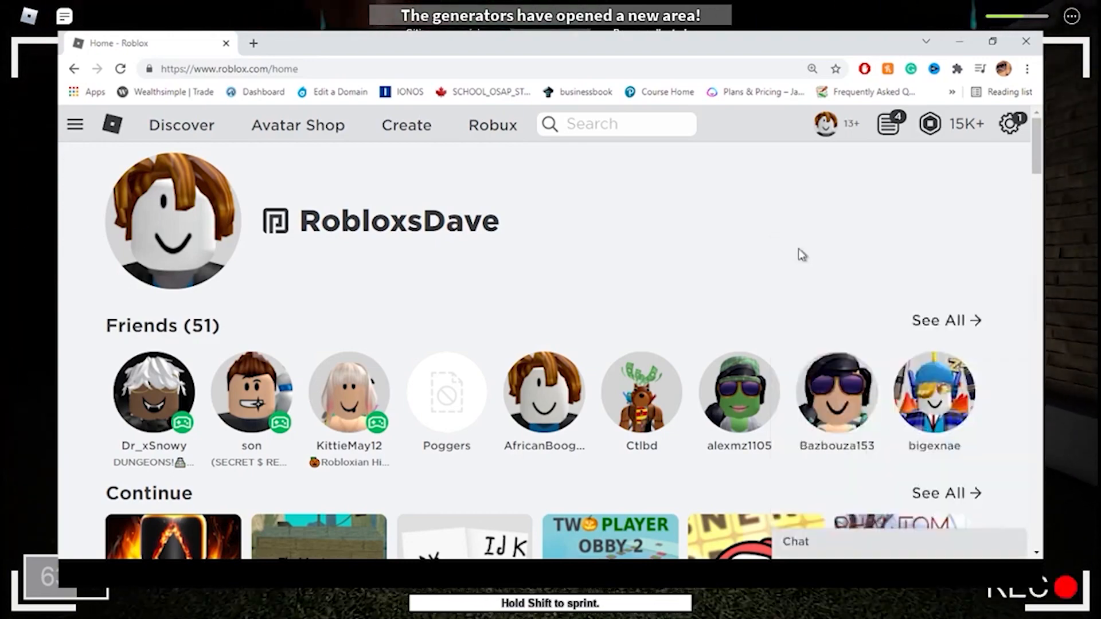
left_click(795, 541)
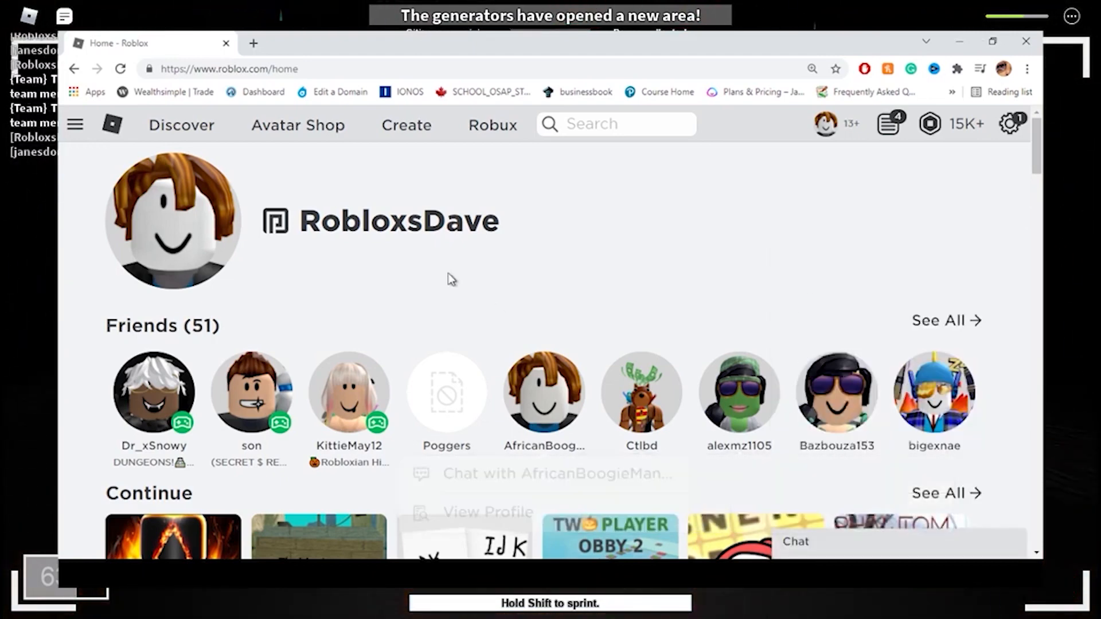
Go to your own profile page through the site navigation menu.
left_click(75, 124)
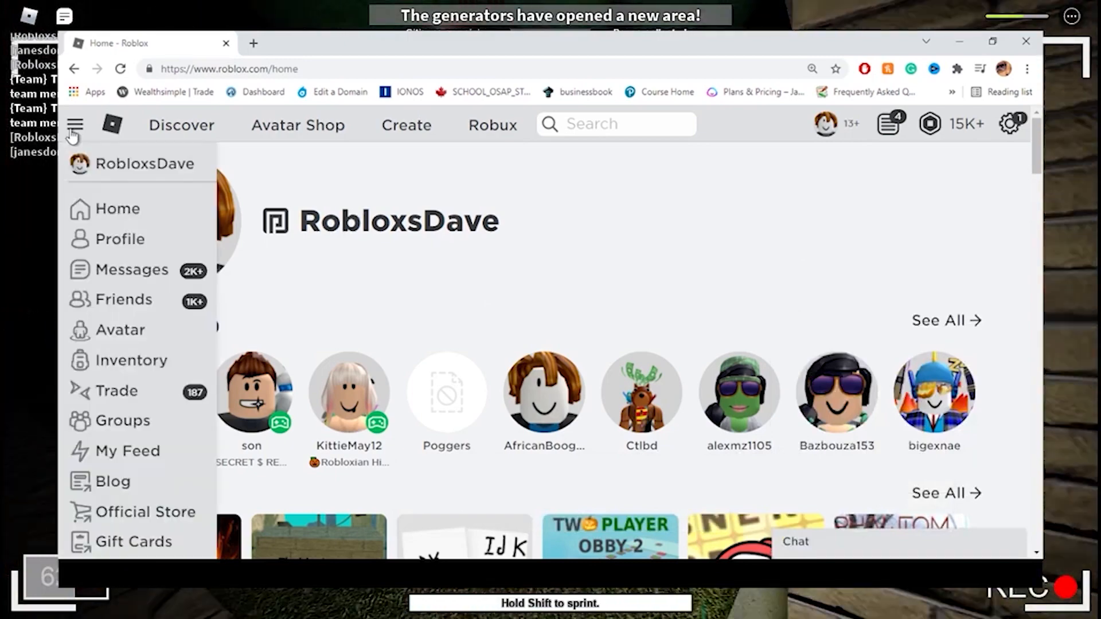
left_click(119, 238)
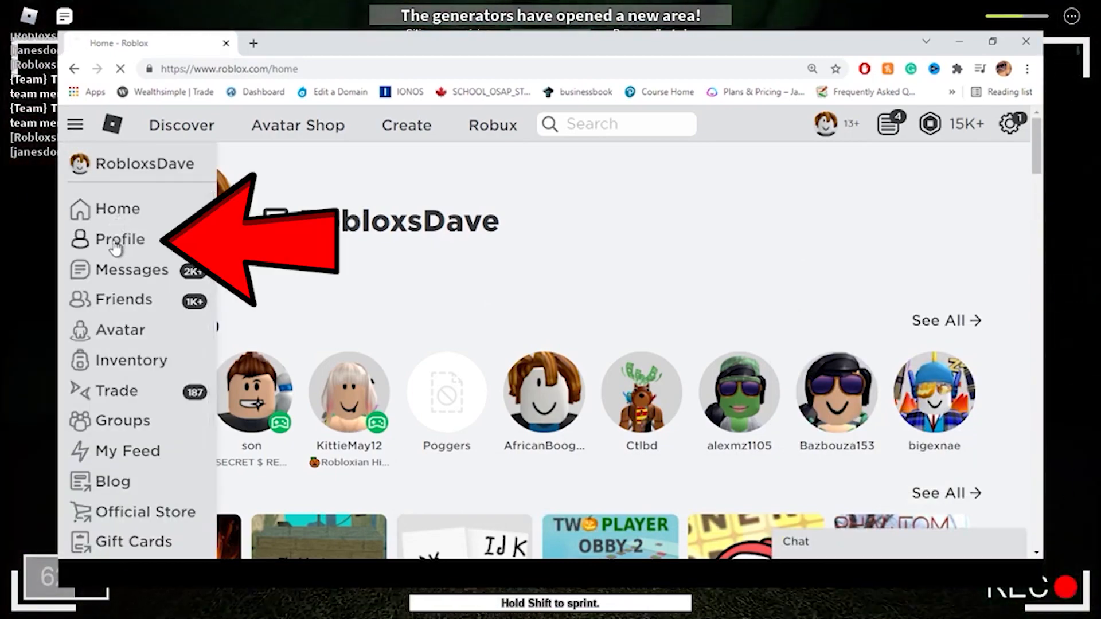
left_click(120, 239)
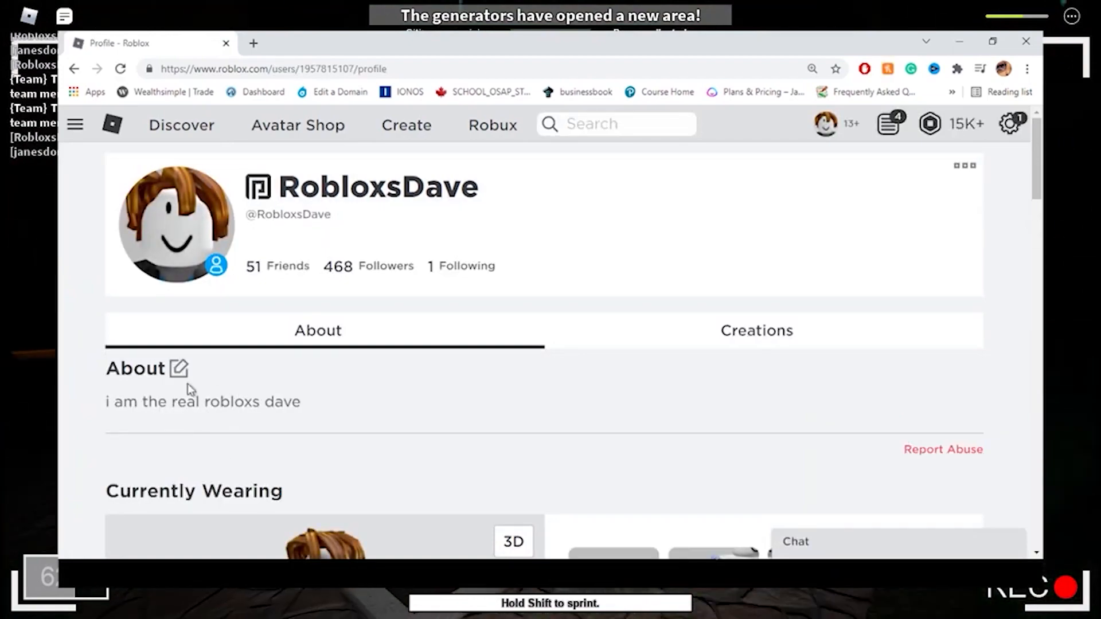
Rewrite the About bio to 'Robux_Hack = Message.True(Free_Robux)//Active;'.
left_click(181, 368)
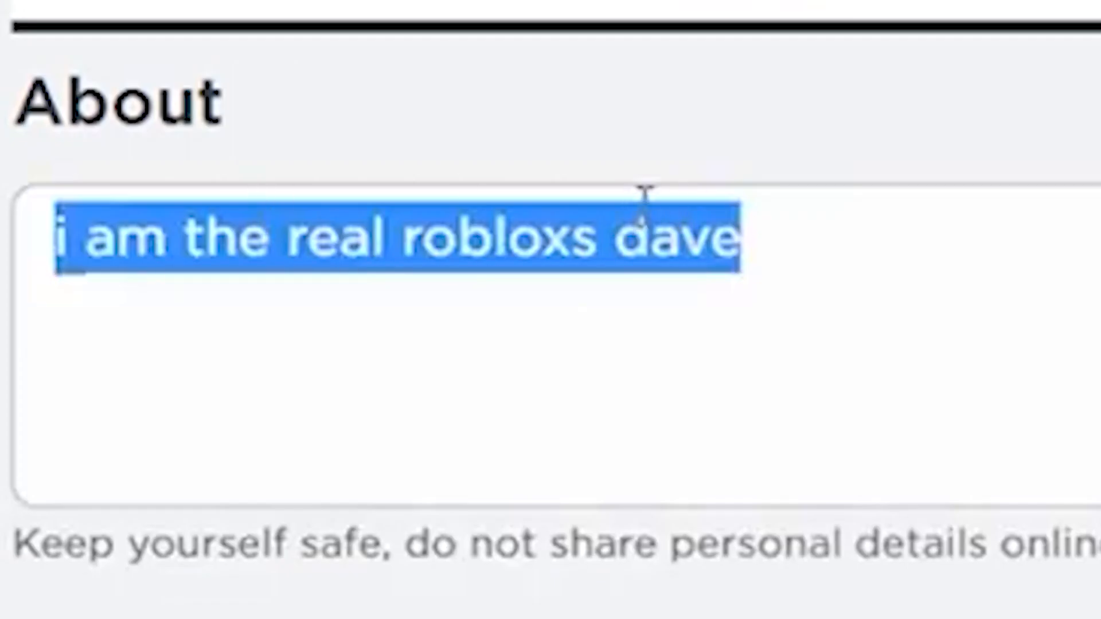
type("Robux_Hack")
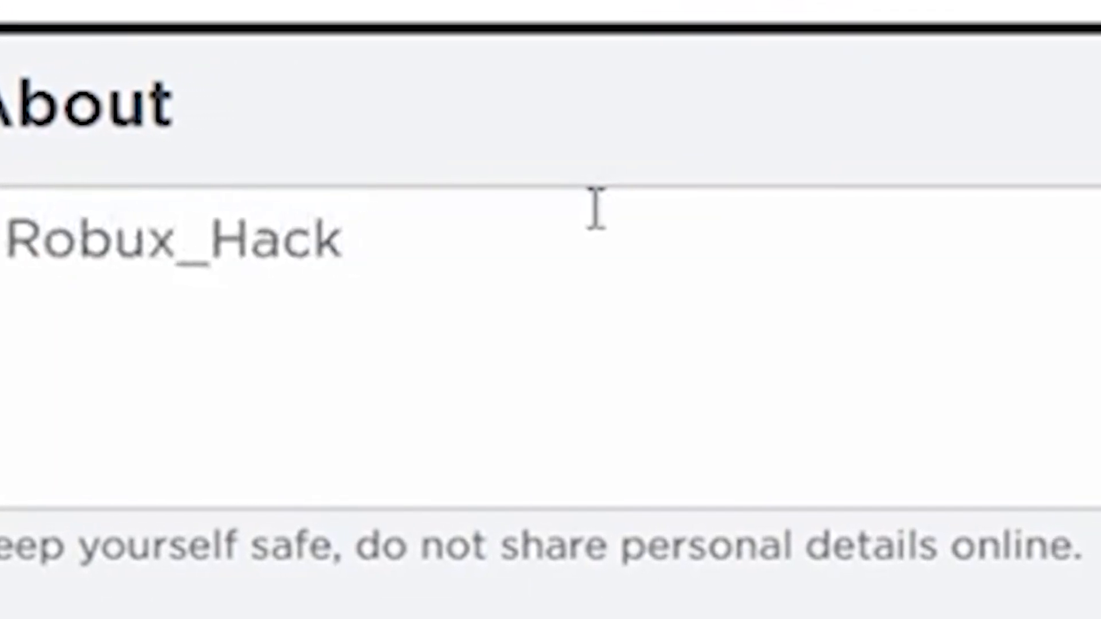
type("= Messag")
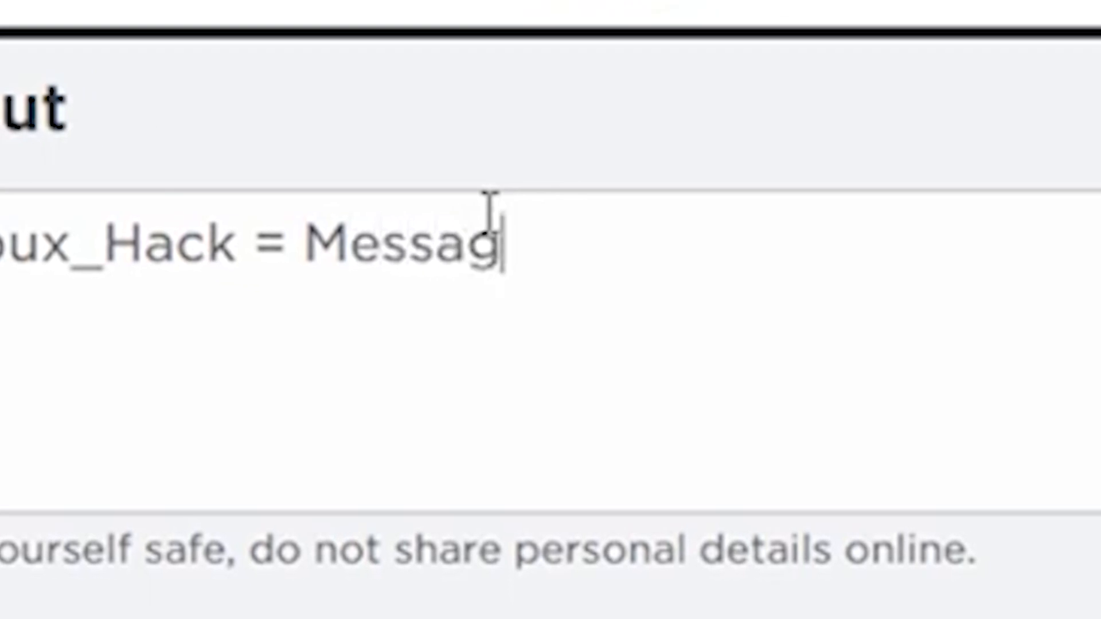
type("e.TRue")
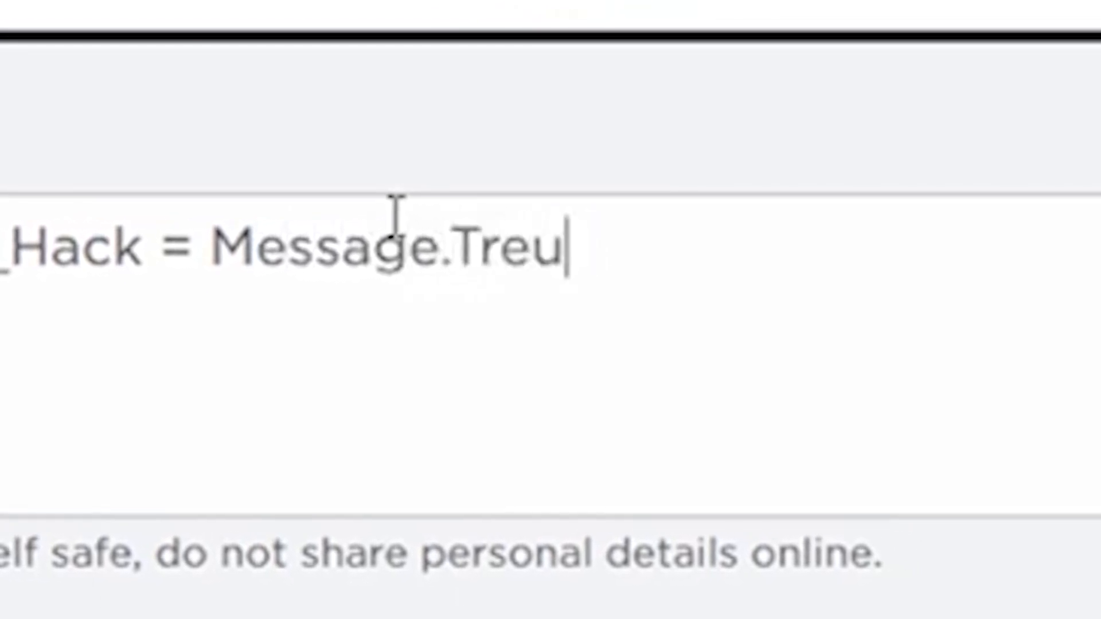
key("BackSpace")
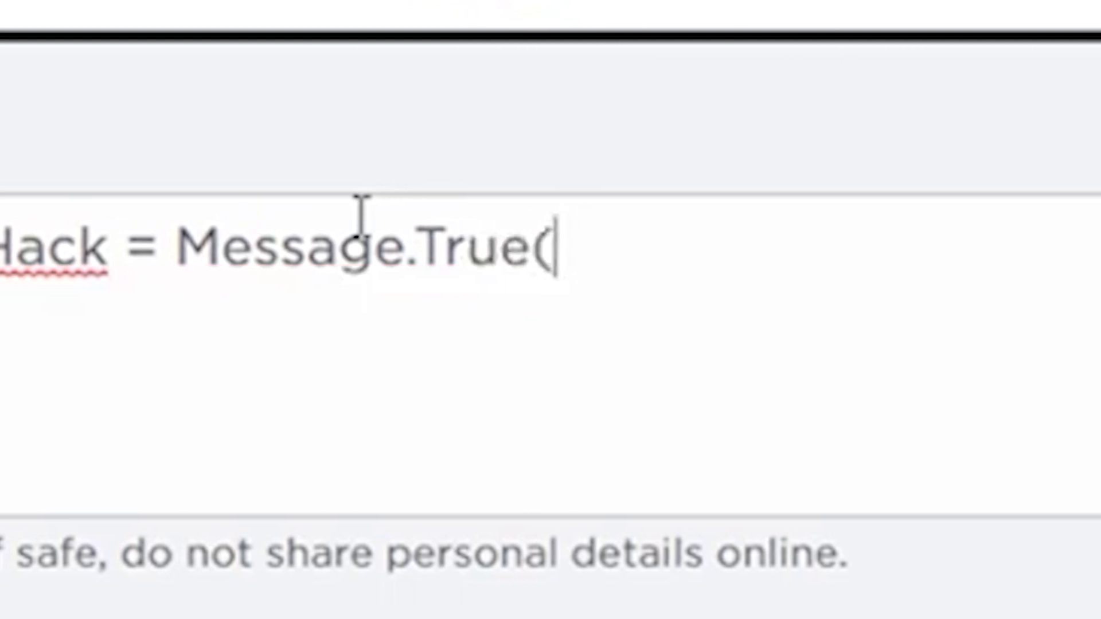
type("F")
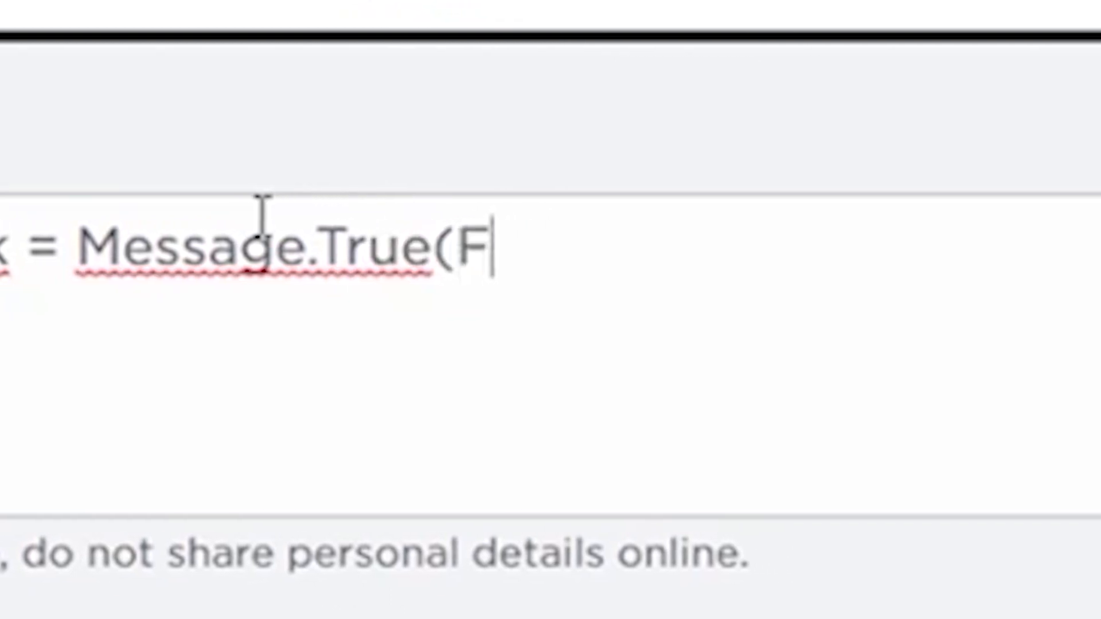
type("ree_Ro")
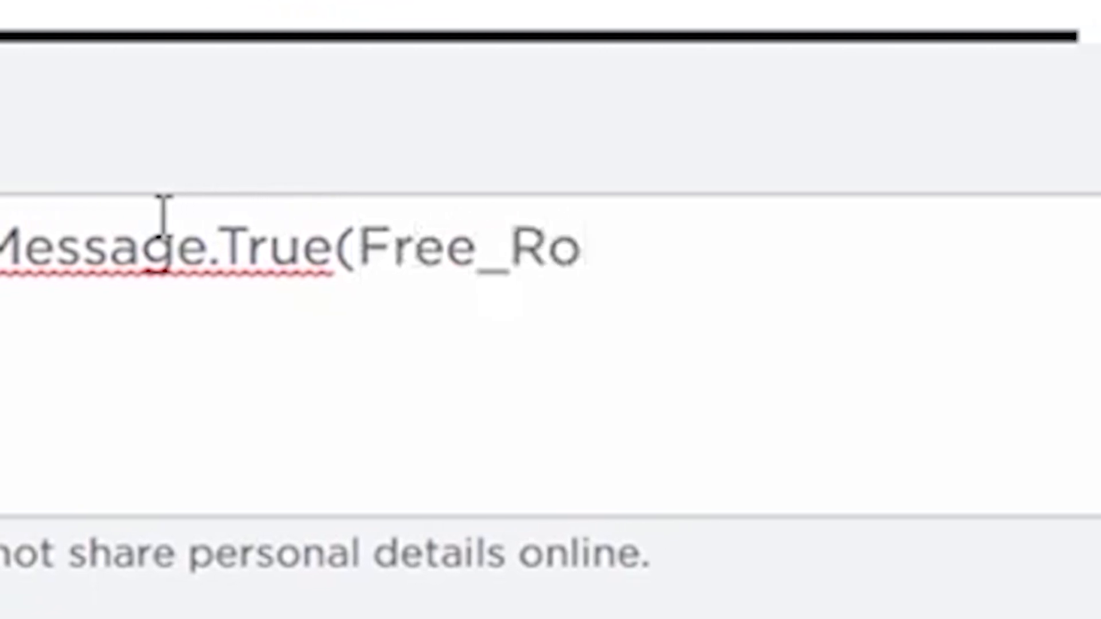
type("bux)")
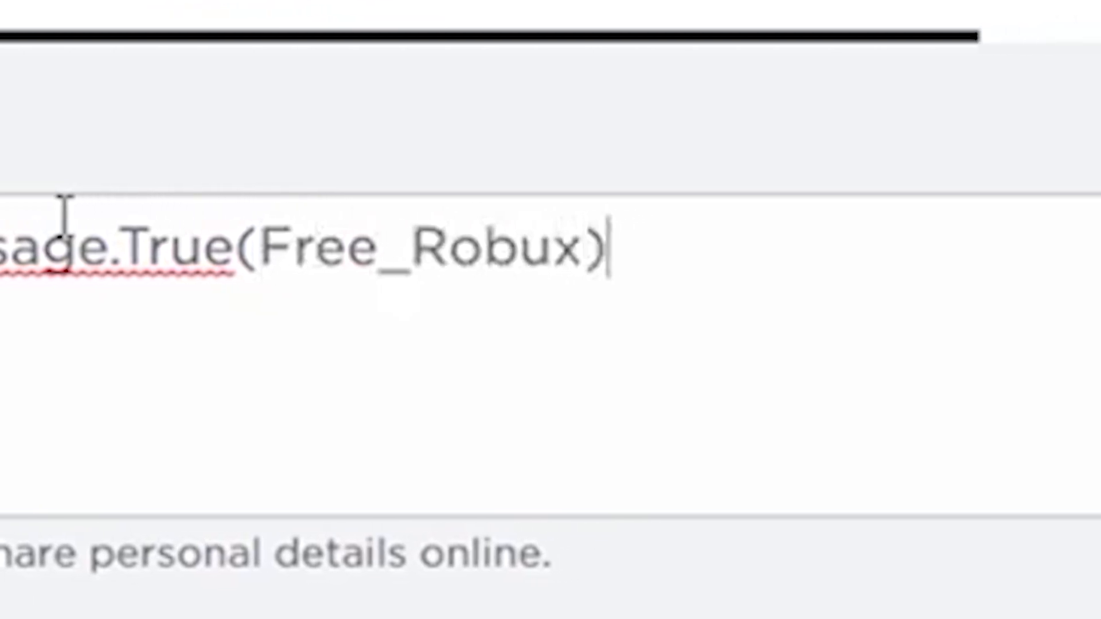
type("//Active;")
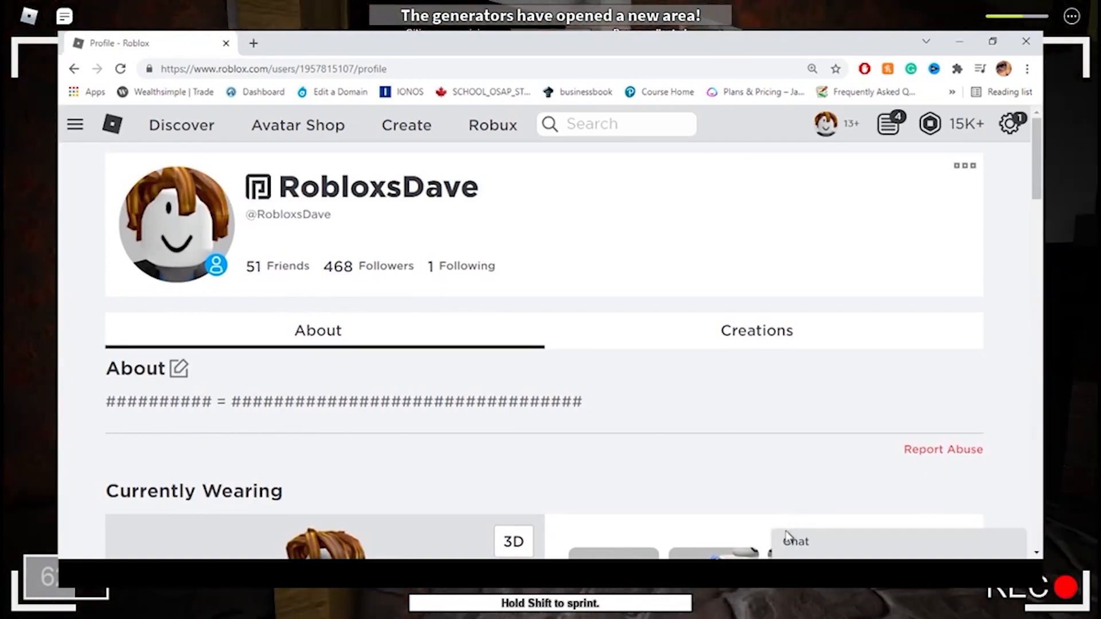
Type 'Profile = True' into the chat friend search, then open a blank tab.
left_click(795, 541)
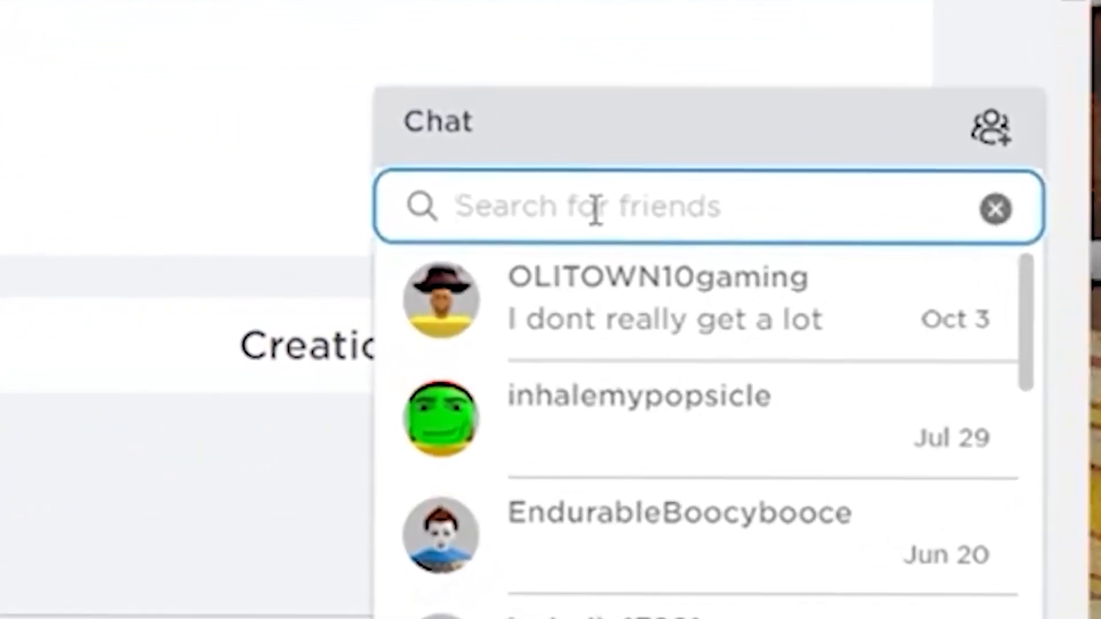
type("Profile")
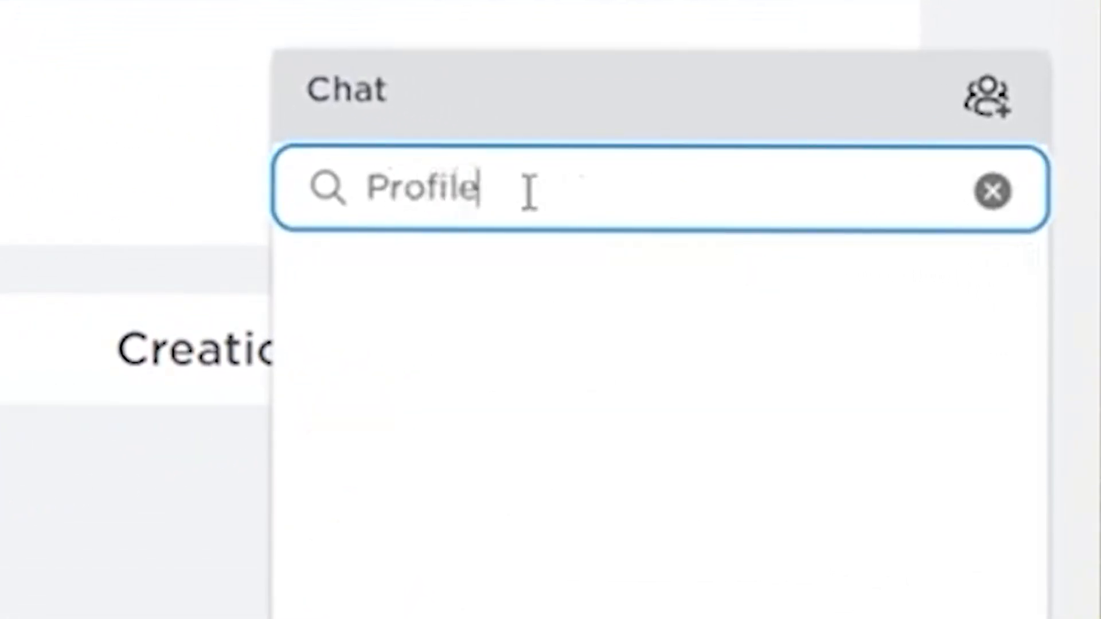
type("=")
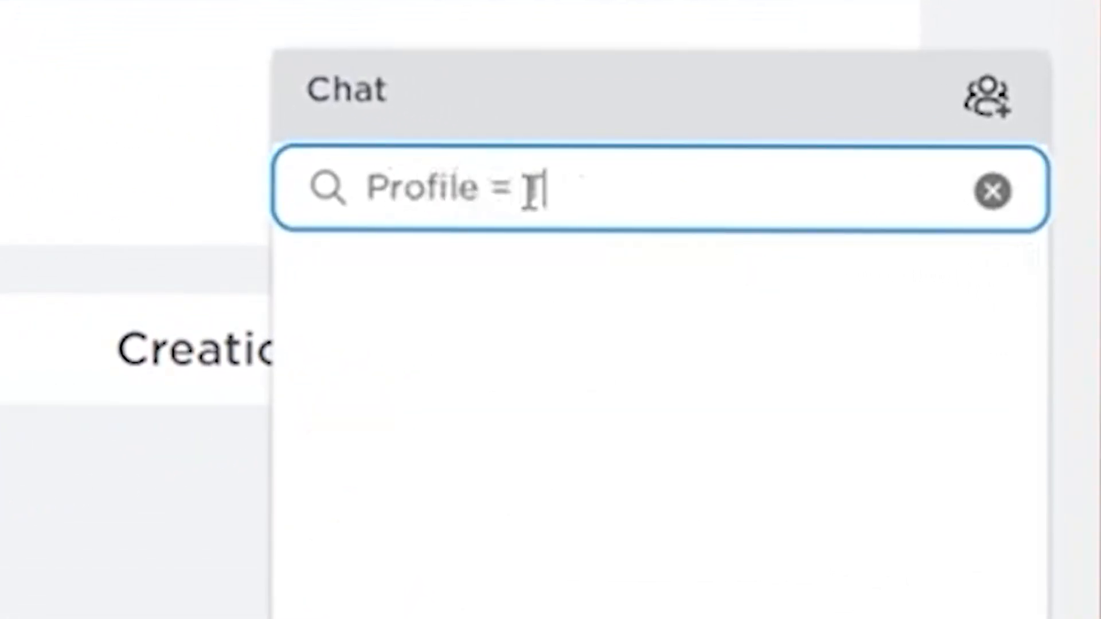
type("True")
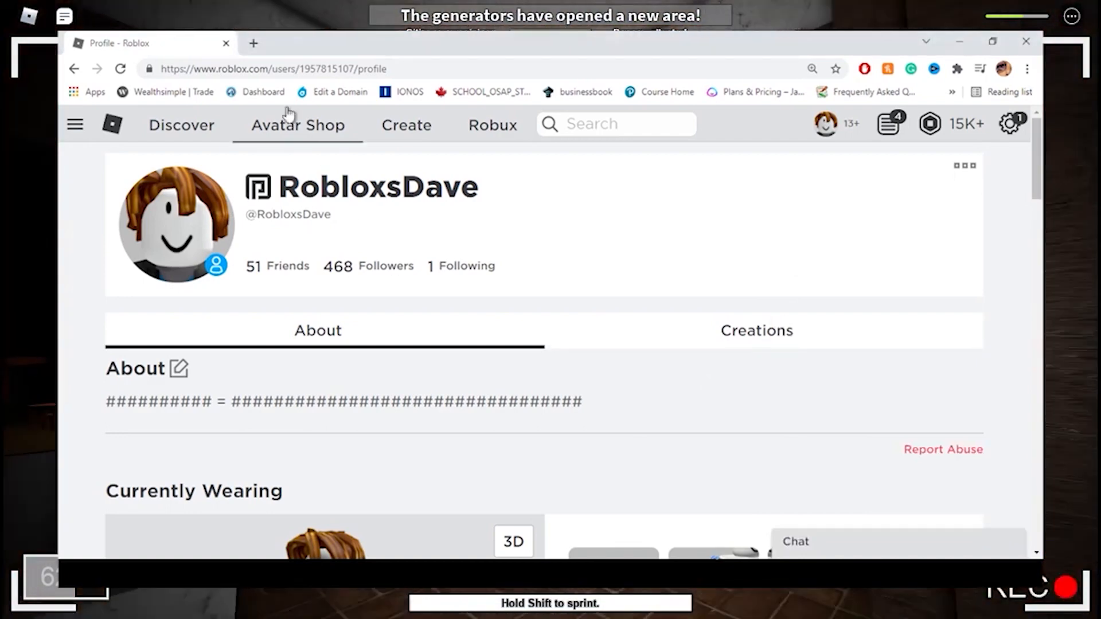
left_click(253, 43)
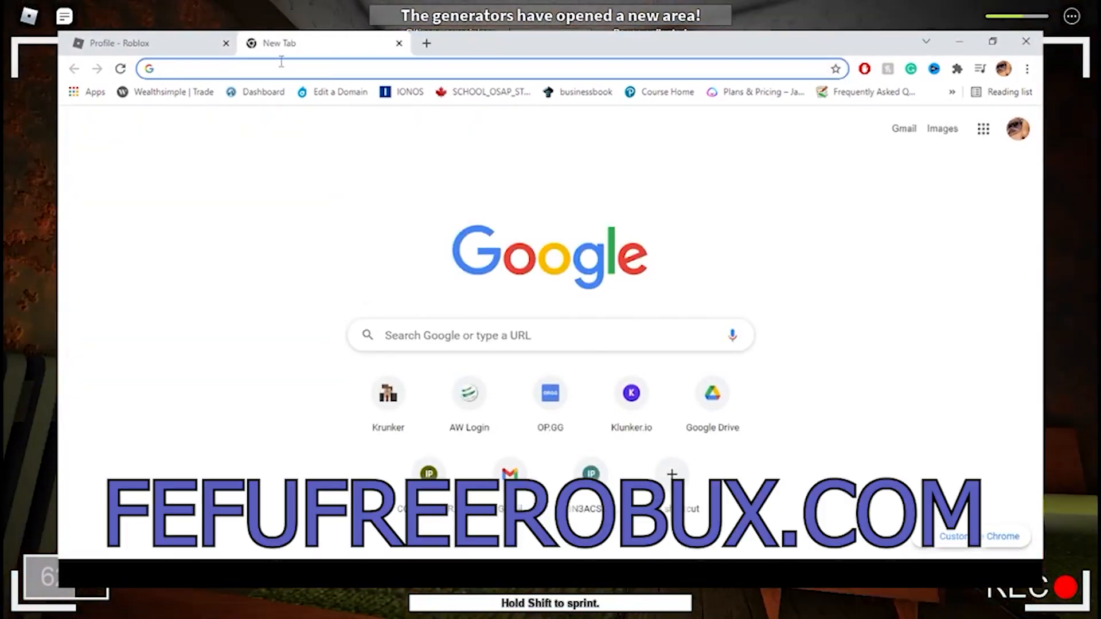
Enter the fefufreerobux.com address in the new tab.
type("fefuf")
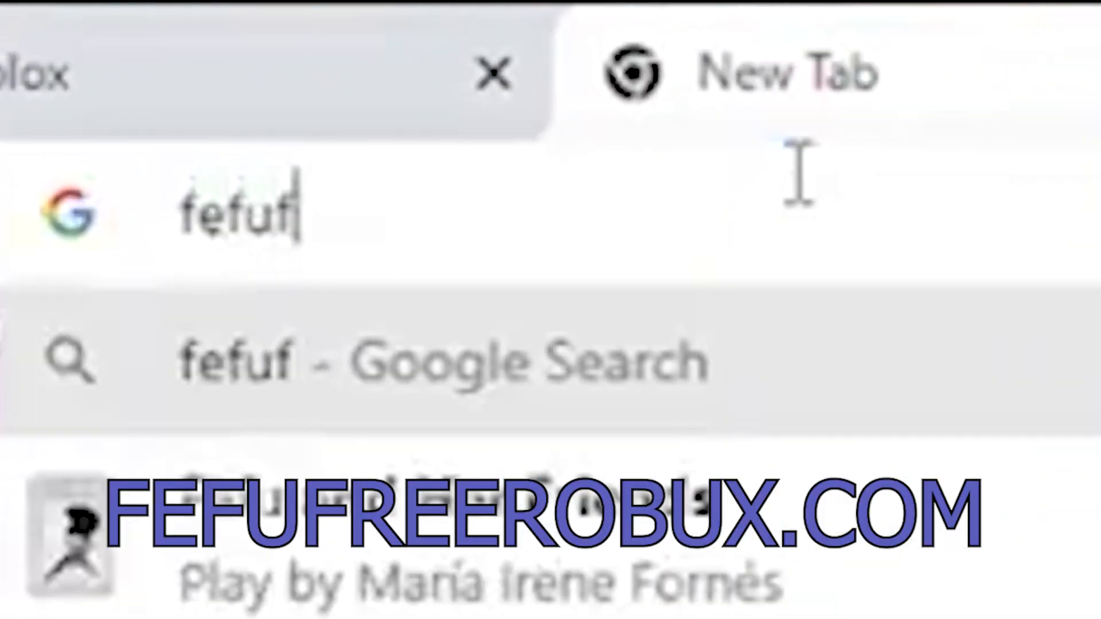
type("reerobux.cor")
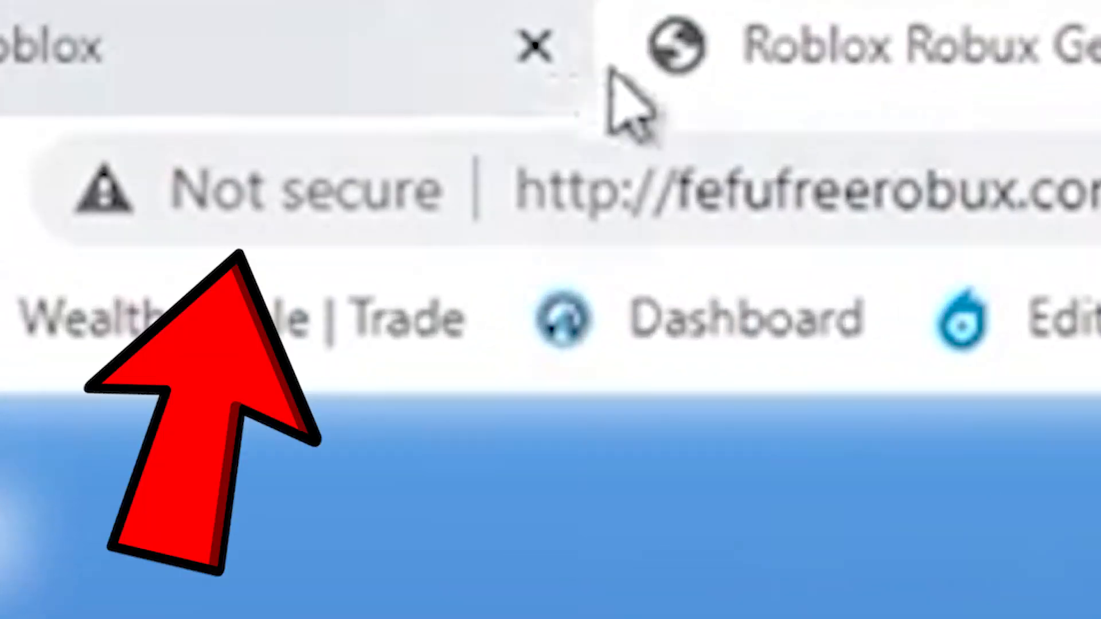
mouse_move(794, 35)
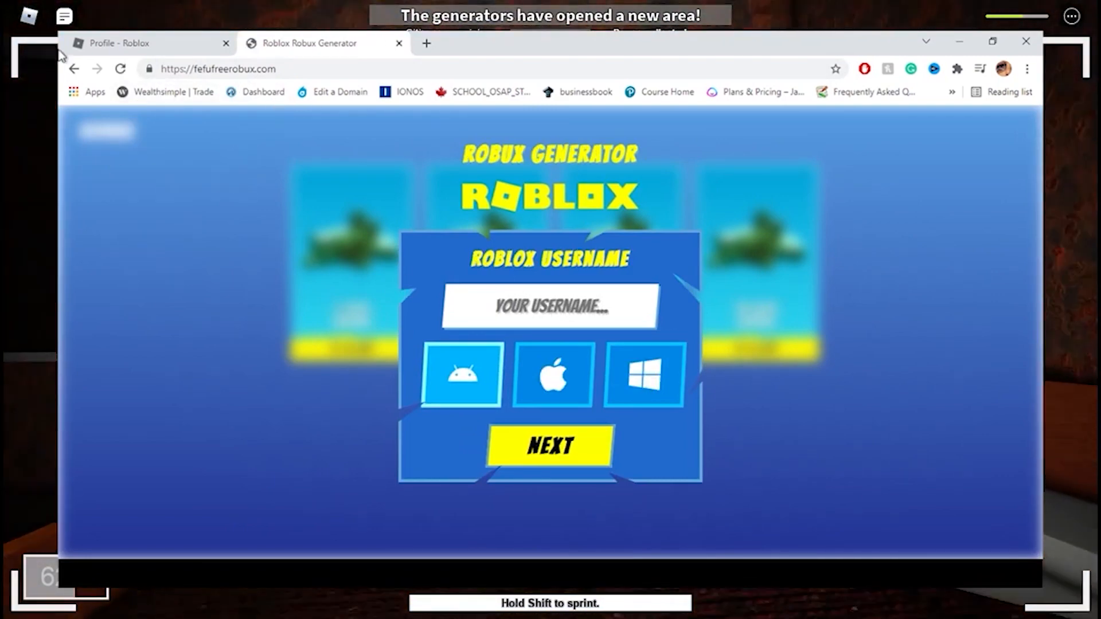
Run the 13,500 Robux generator to verification and pick the $75 Tim Horton's offer.
left_click(126, 43)
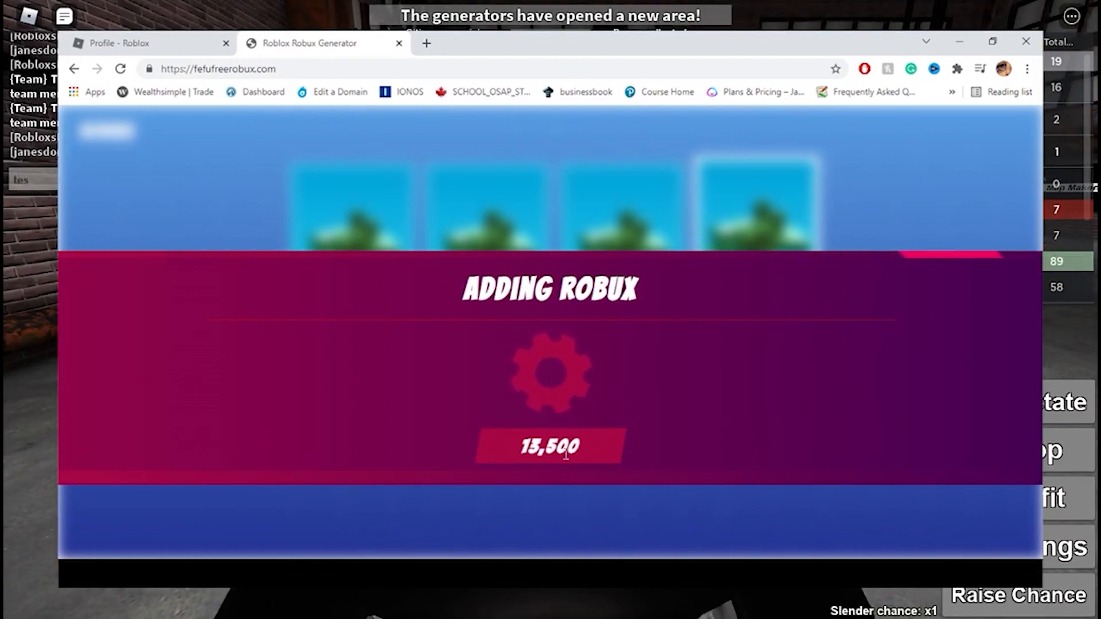
mouse_move(601, 337)
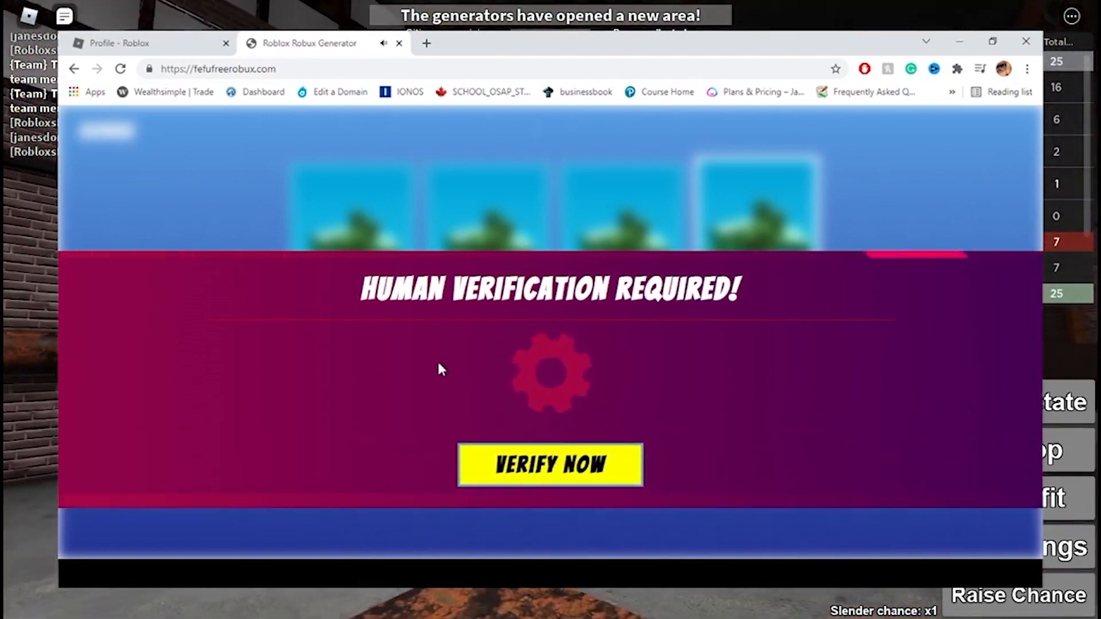
mouse_move(431, 358)
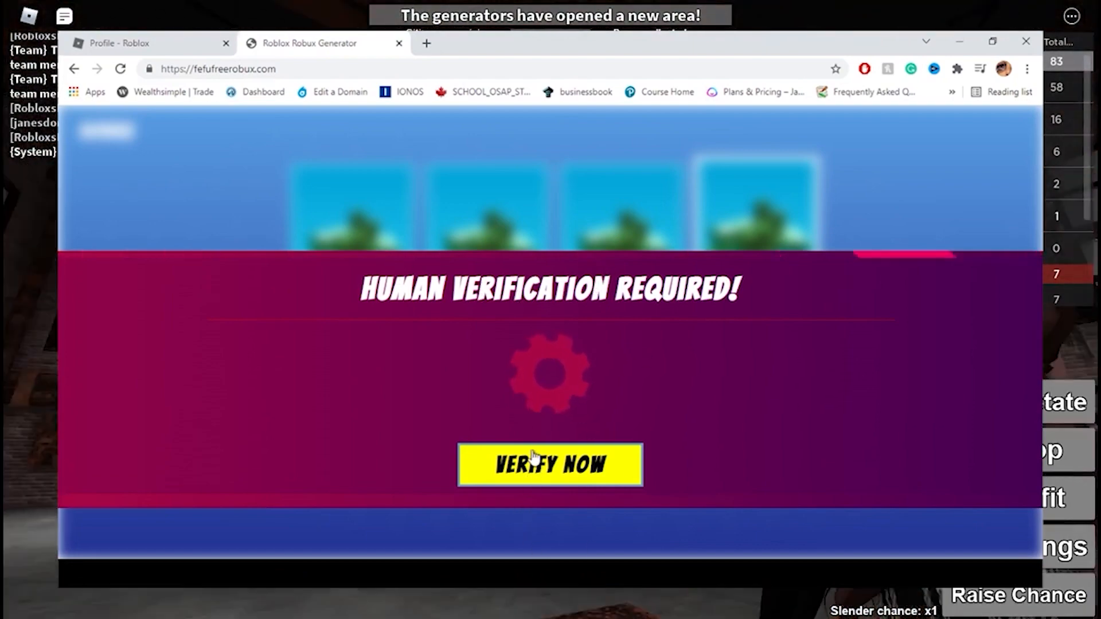
left_click(550, 464)
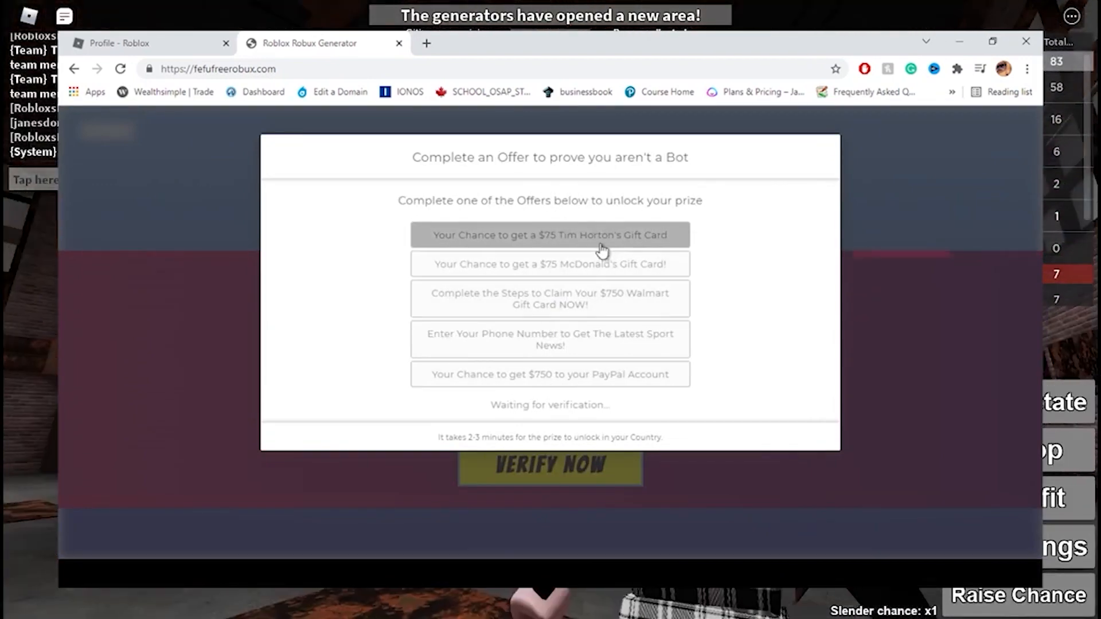
left_click(550, 234)
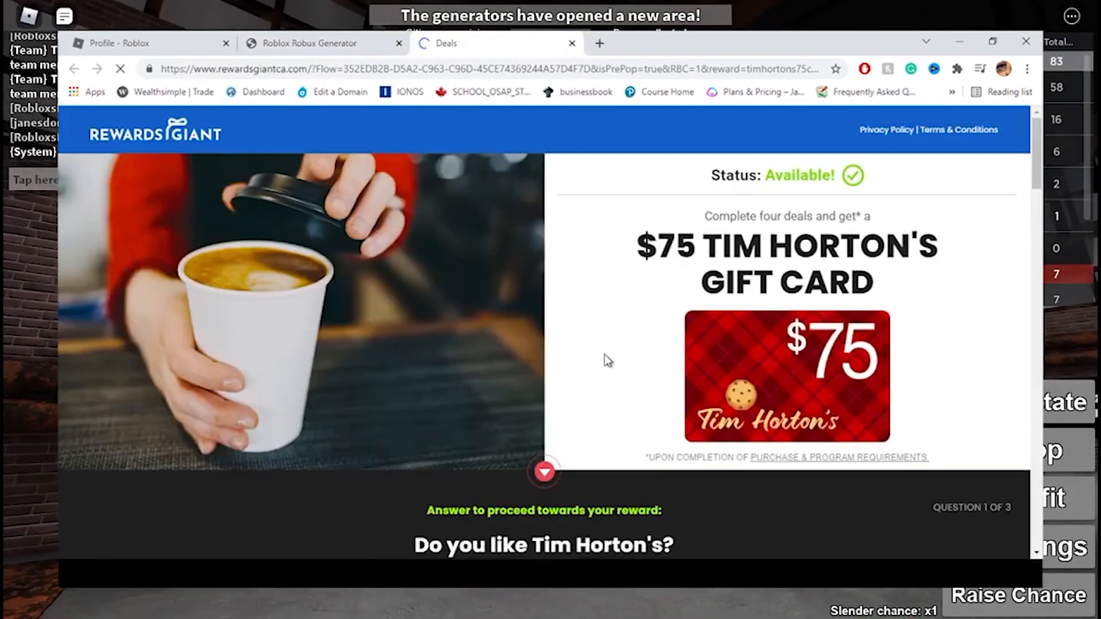
Answer Yes to Tim Horton's, choose 10+ weekly shopping trips, and confirm the email.
scroll("down", 3)
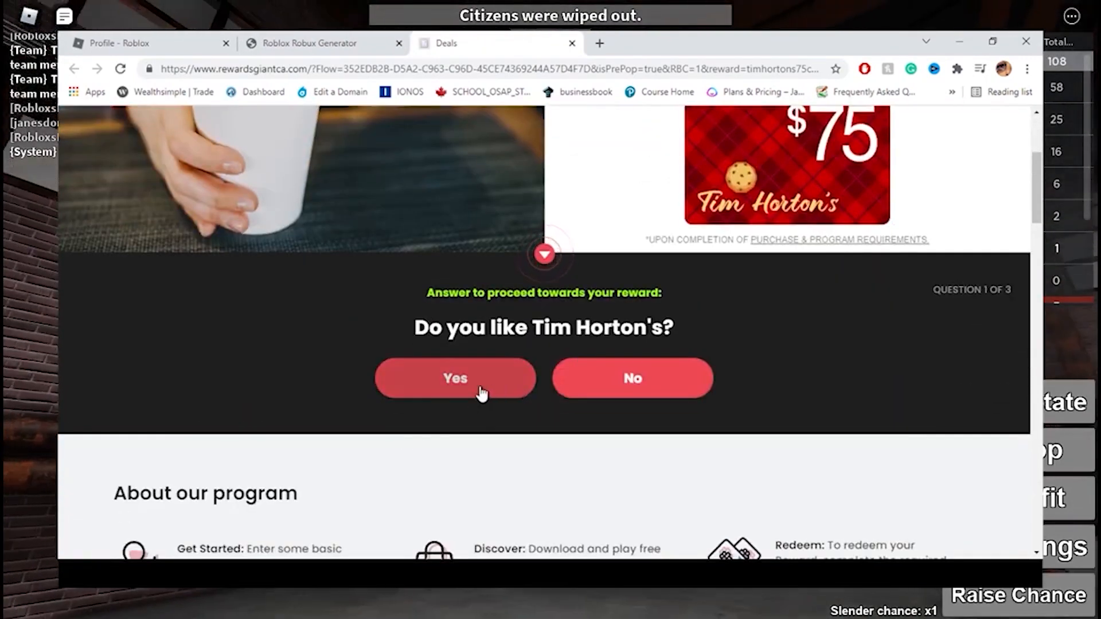
left_click(455, 378)
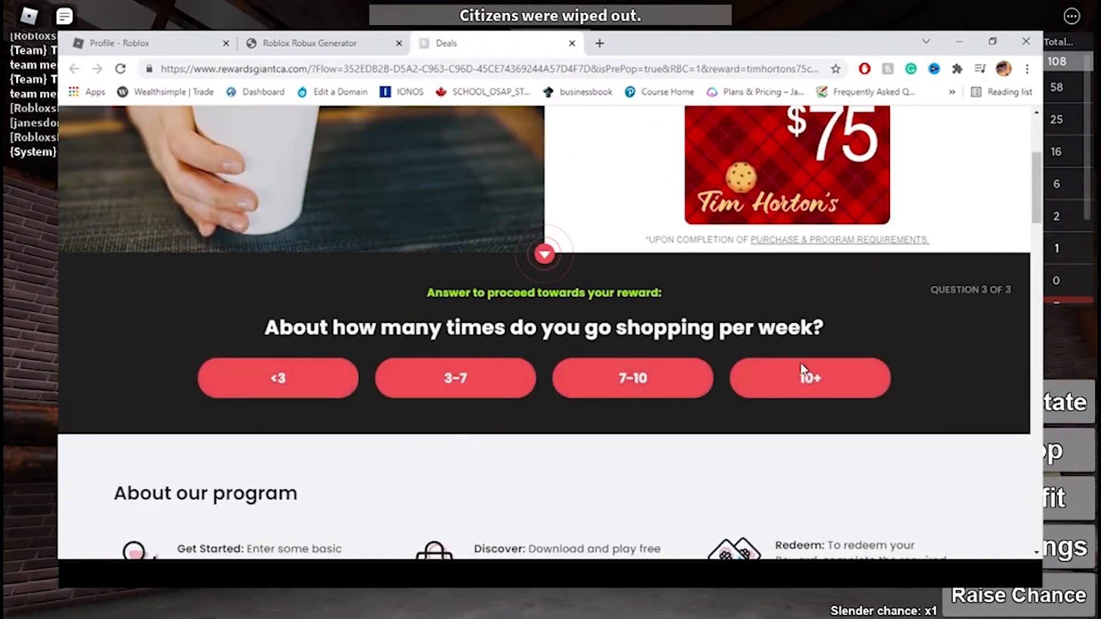
left_click(810, 378)
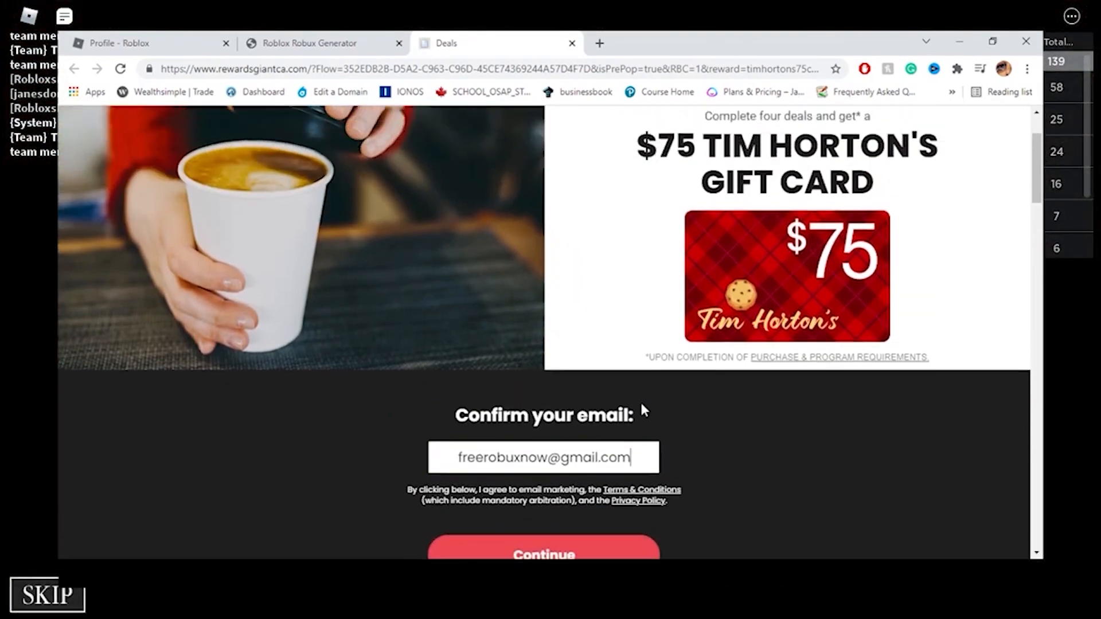
scroll("down", 3)
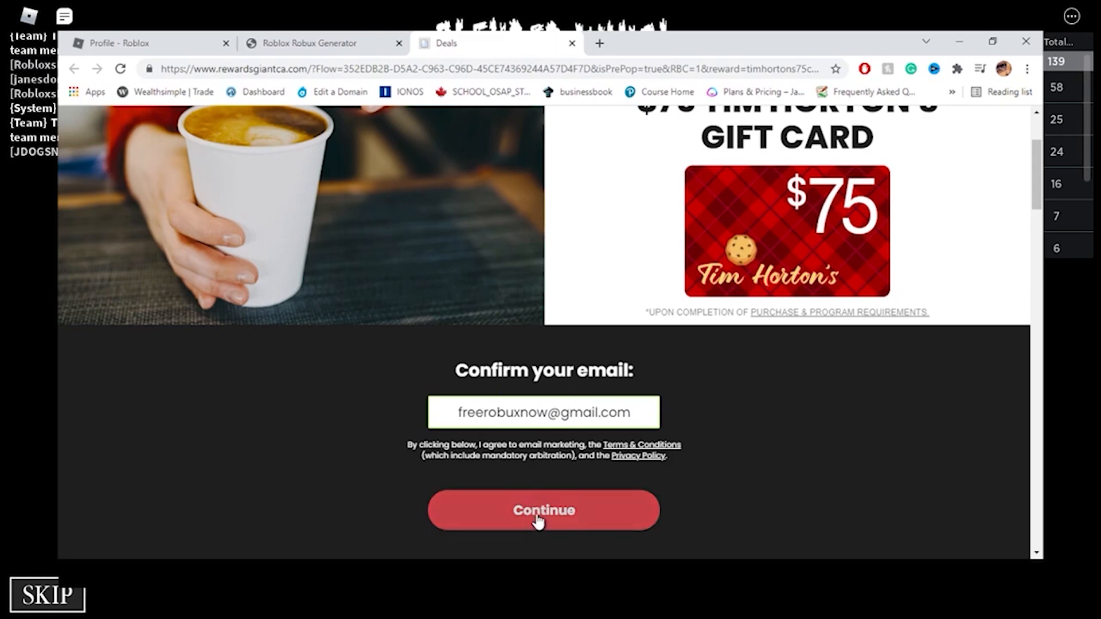
left_click(543, 510)
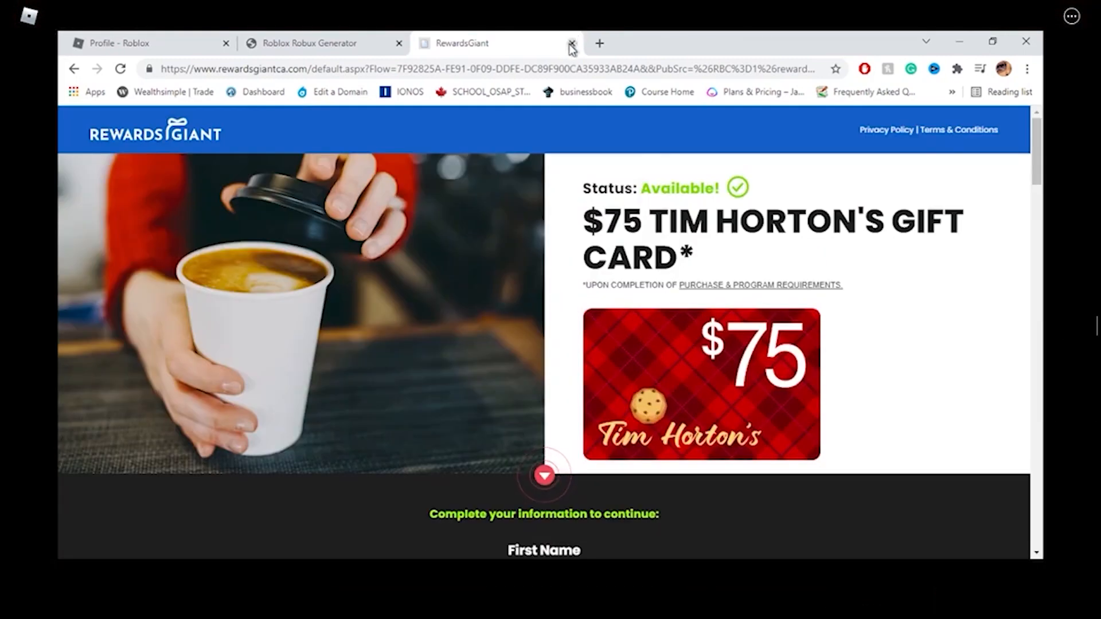
Close the Rewards Giant tab to see the generator report verification complete.
left_click(571, 43)
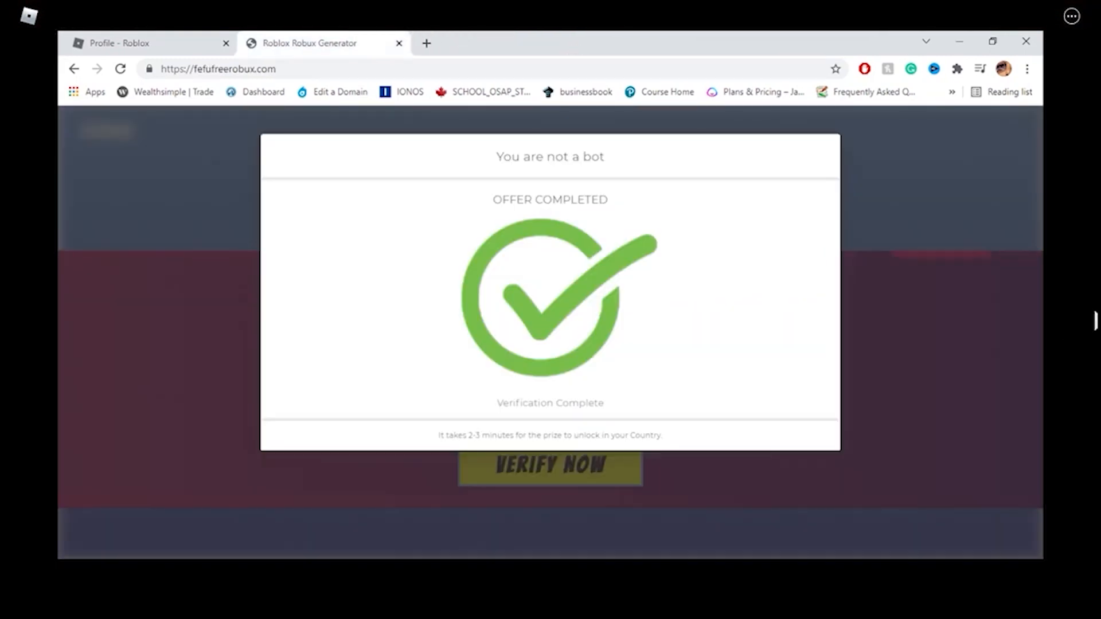
mouse_move(994, 125)
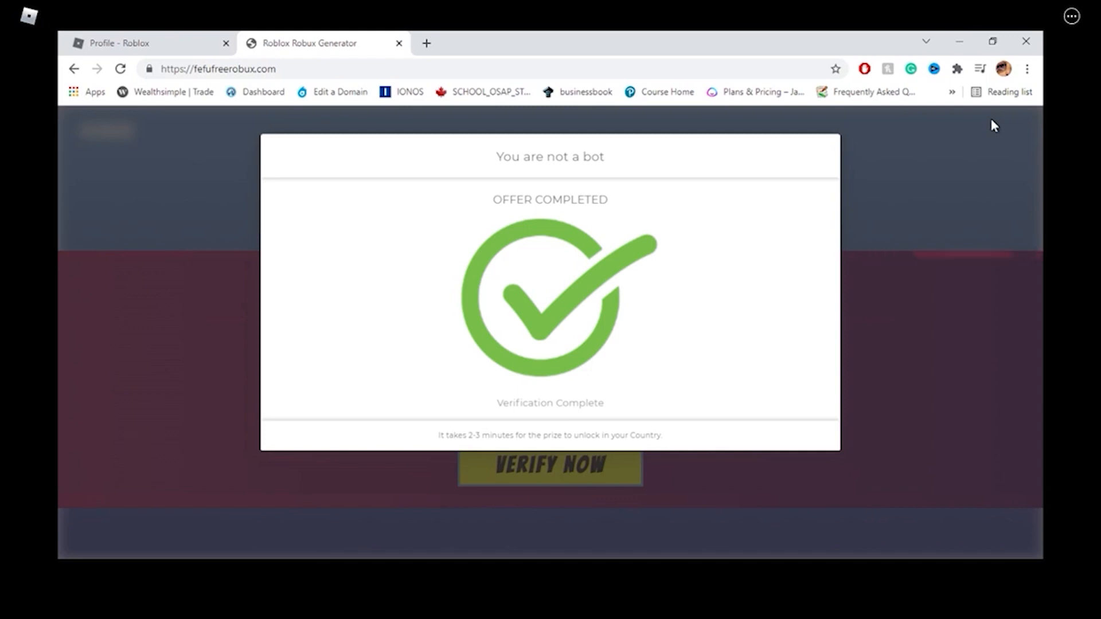
mouse_move(949, 129)
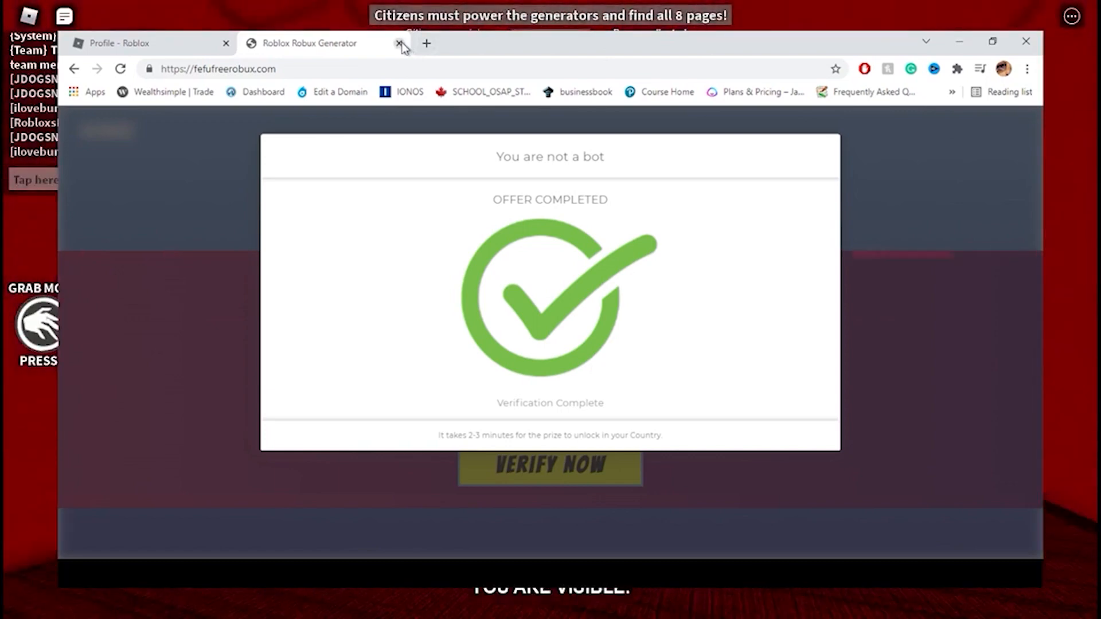
Close the Robux Generator tab, leaving the profile showing a 15K+ Robux balance.
left_click(400, 43)
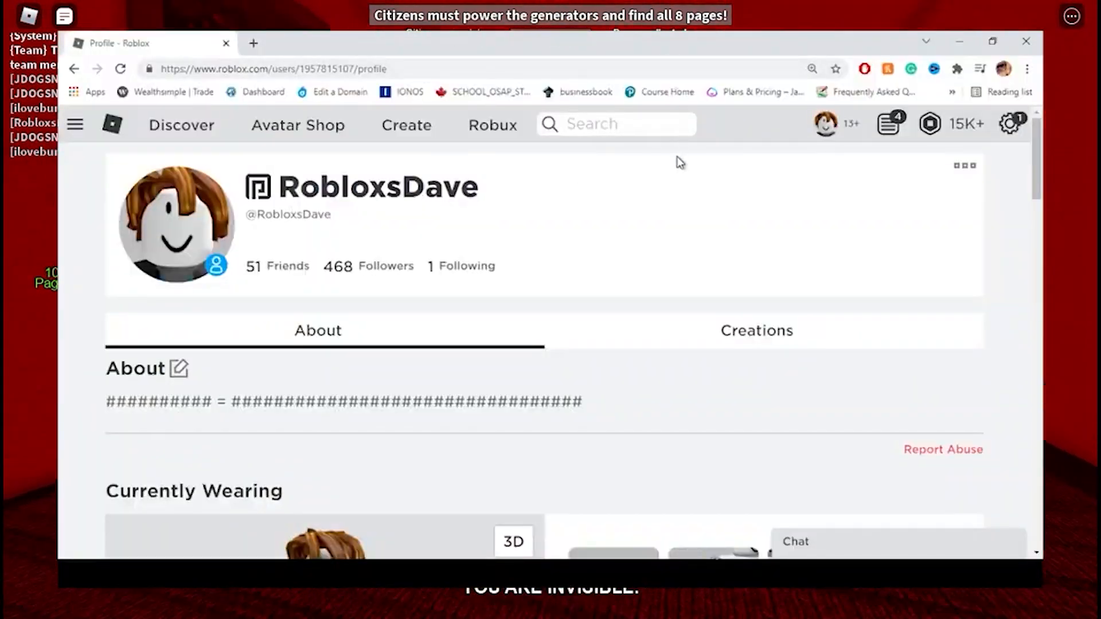
mouse_move(576, 214)
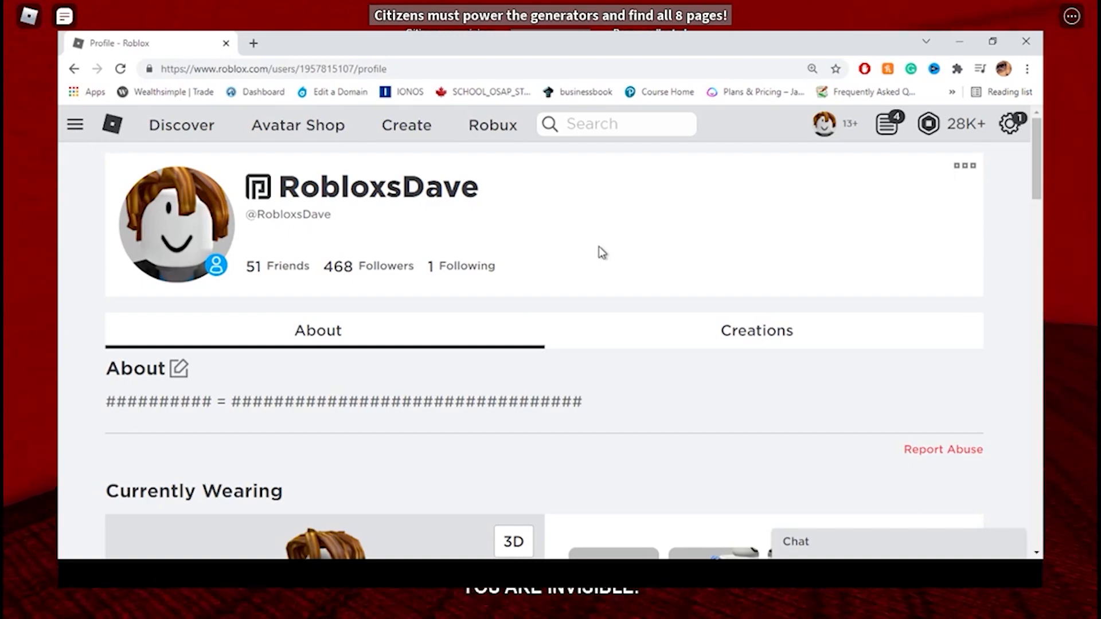
mouse_move(619, 550)
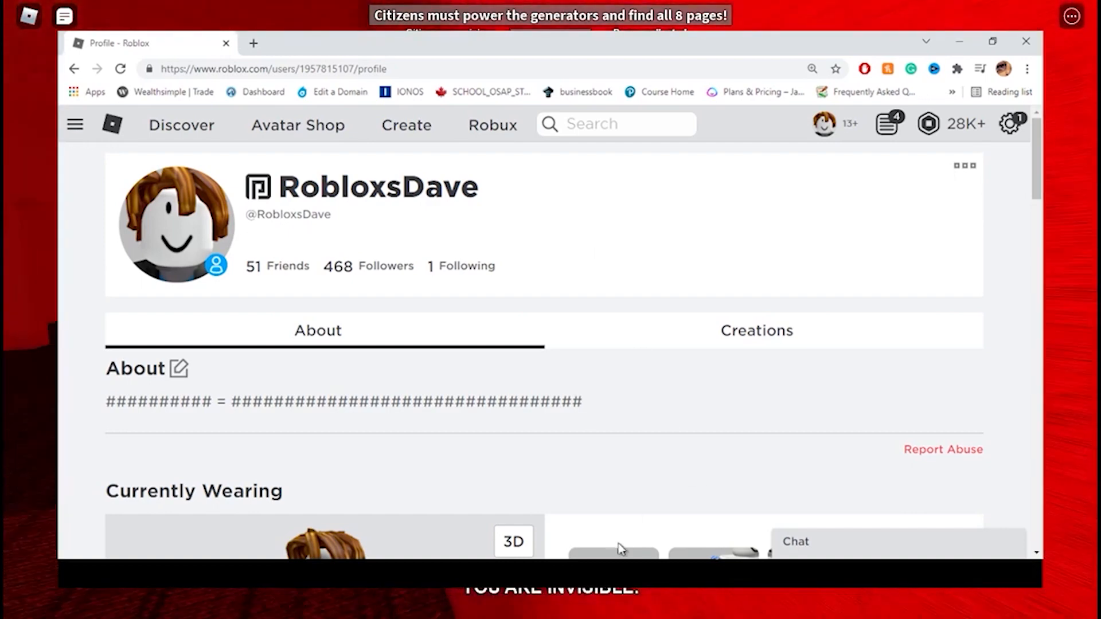